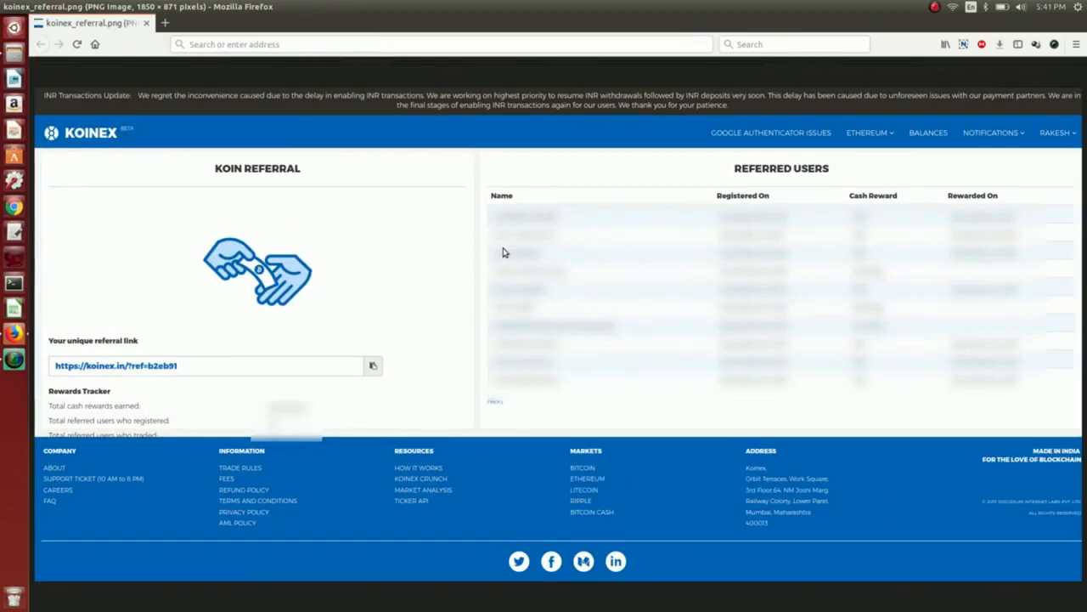
Zoom the Koinex referral screenshot in to 110% so the link and users table read larger
{"action": "key", "text": "ctrl+plus"}
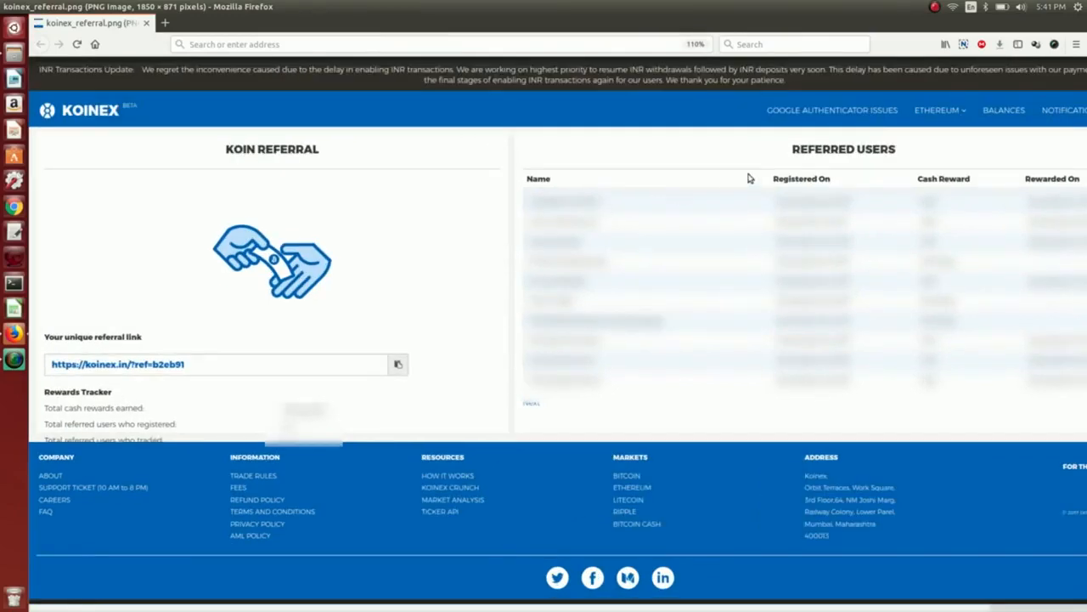
{"action": "mouse_move", "coordinate": [782, 137]}
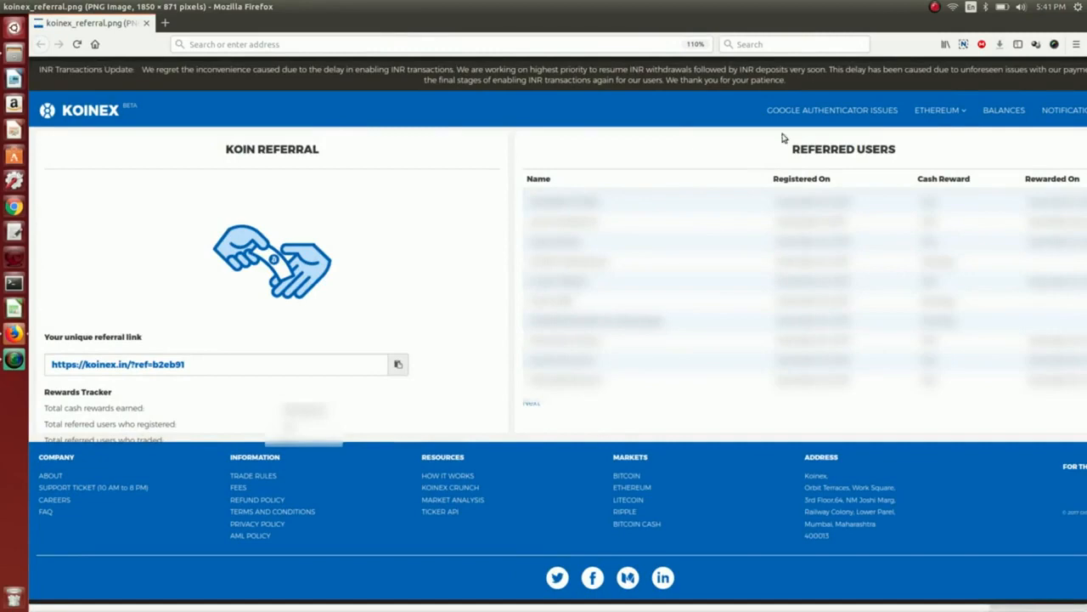
{"action": "mouse_move", "coordinate": [931, 202]}
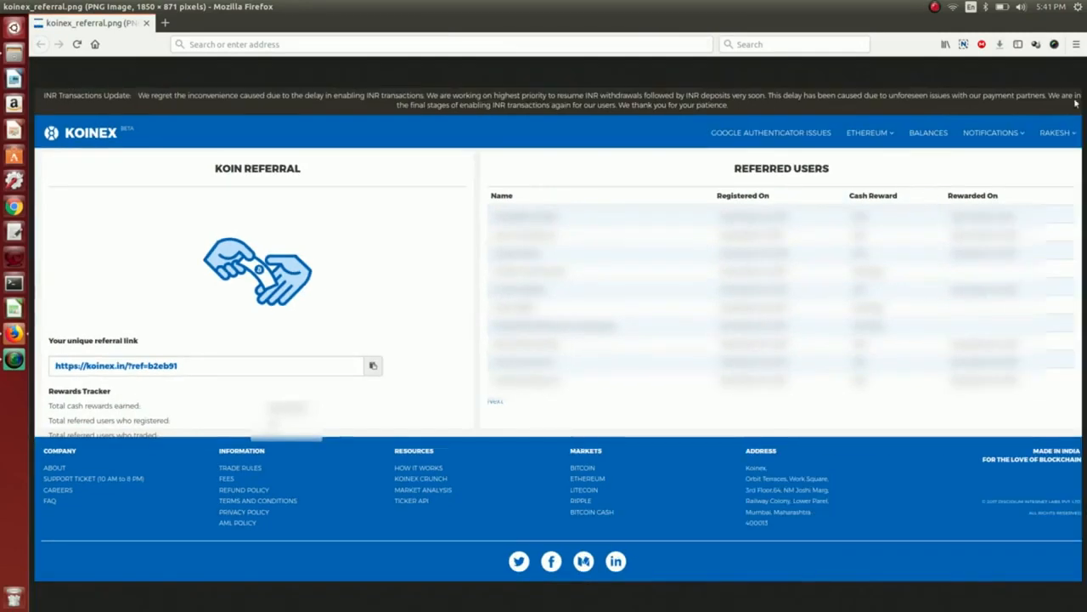
{"action": "mouse_move", "coordinate": [1054, 153]}
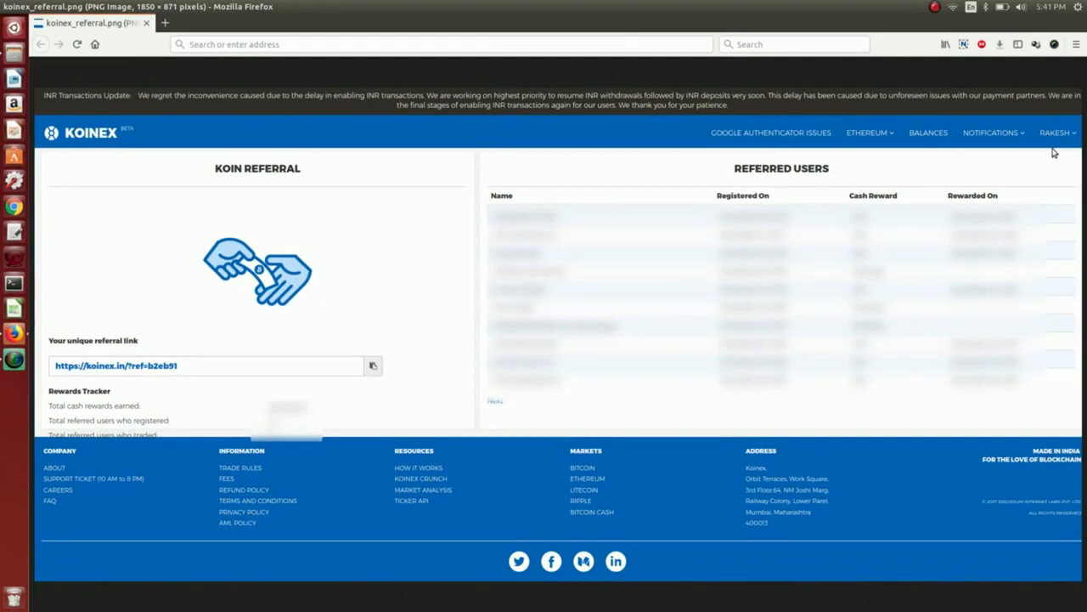
{"action": "mouse_move", "coordinate": [474, 214]}
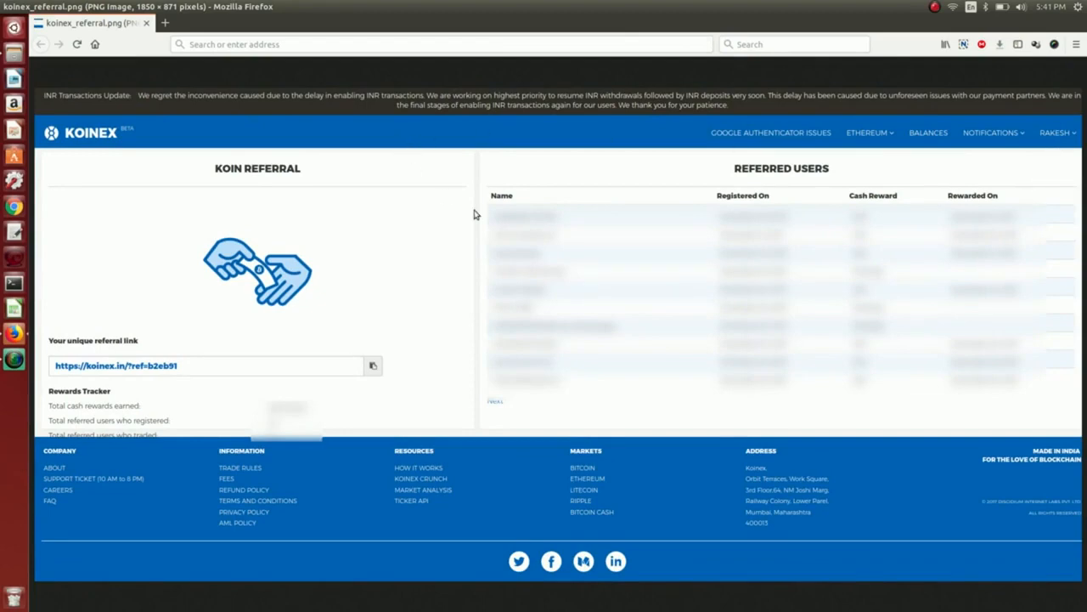
{"action": "key", "text": "ctrl+plus"}
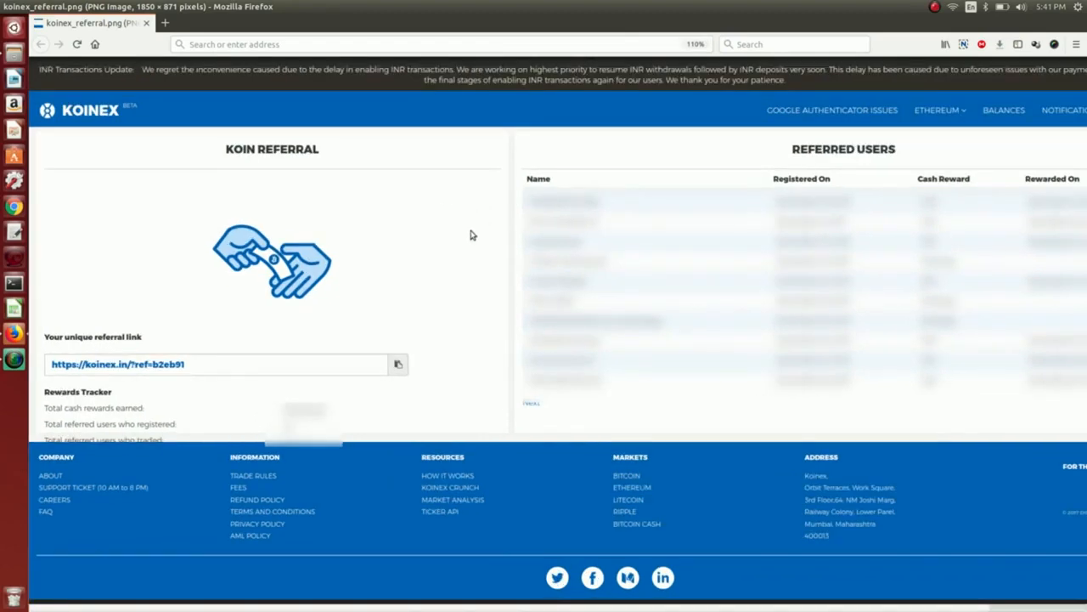
{"action": "mouse_move", "coordinate": [204, 365]}
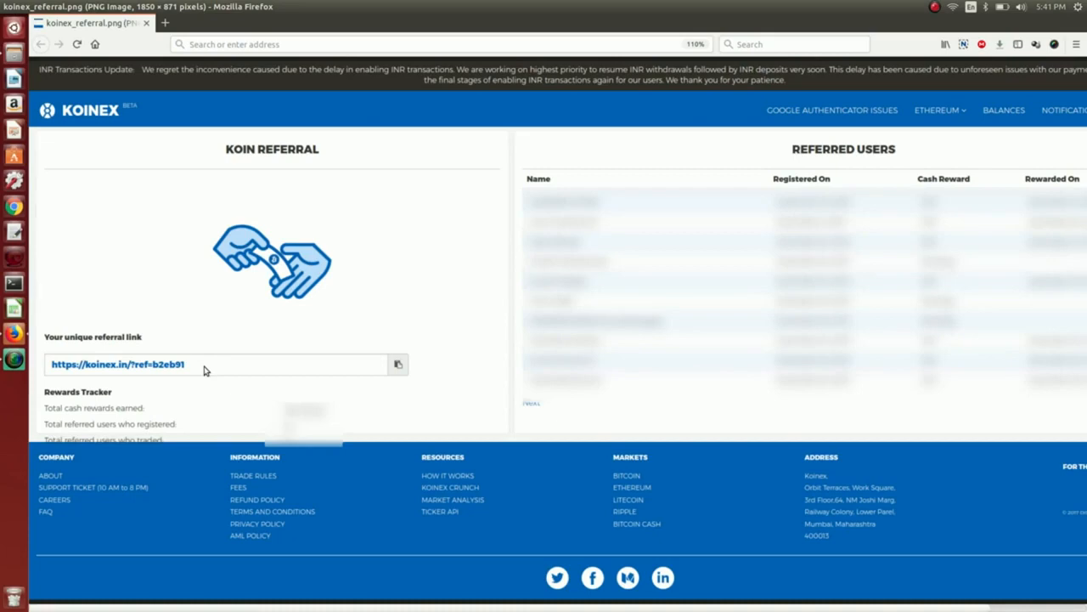
{"action": "mouse_move", "coordinate": [100, 417]}
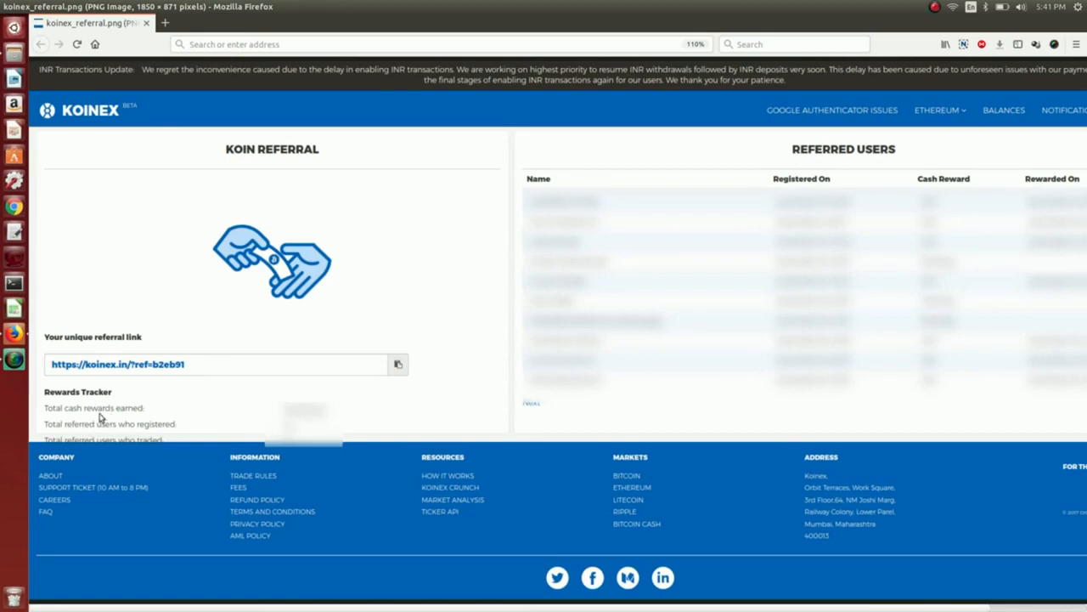
{"action": "mouse_move", "coordinate": [289, 414]}
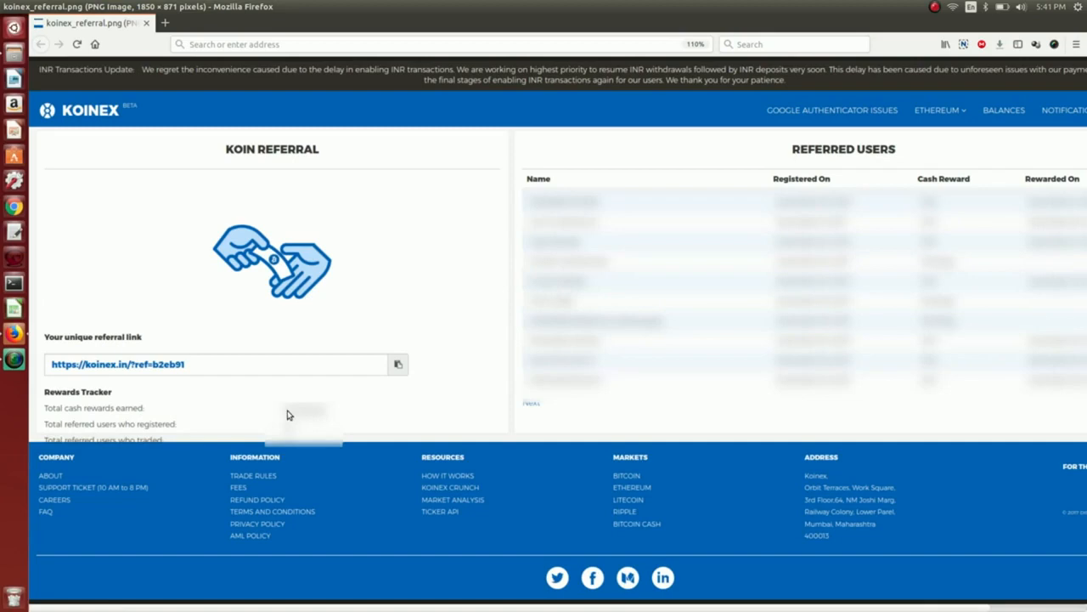
{"action": "mouse_move", "coordinate": [312, 416]}
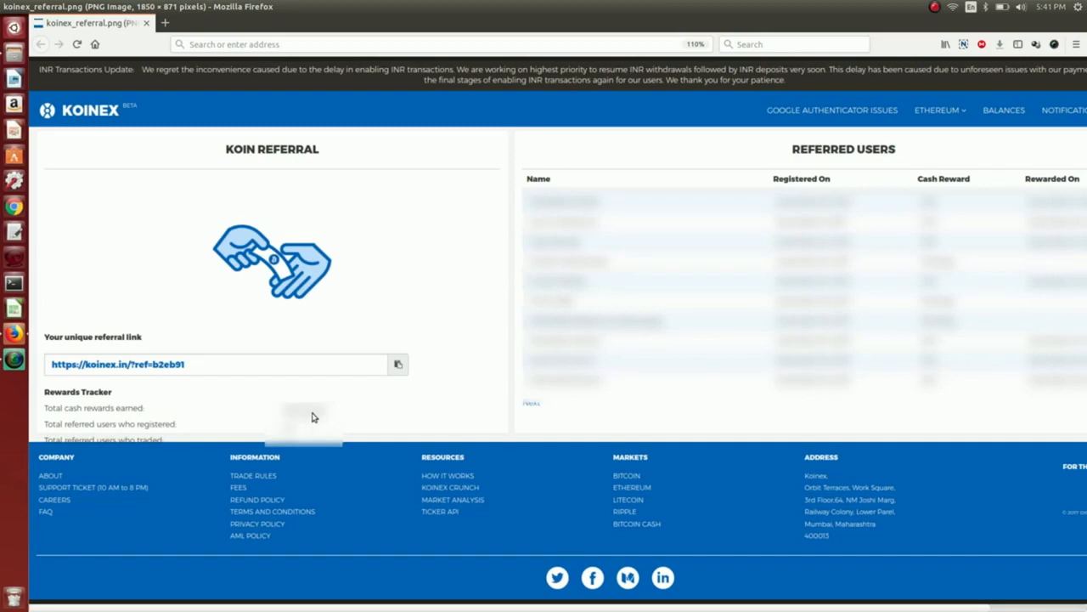
{"action": "mouse_move", "coordinate": [96, 428]}
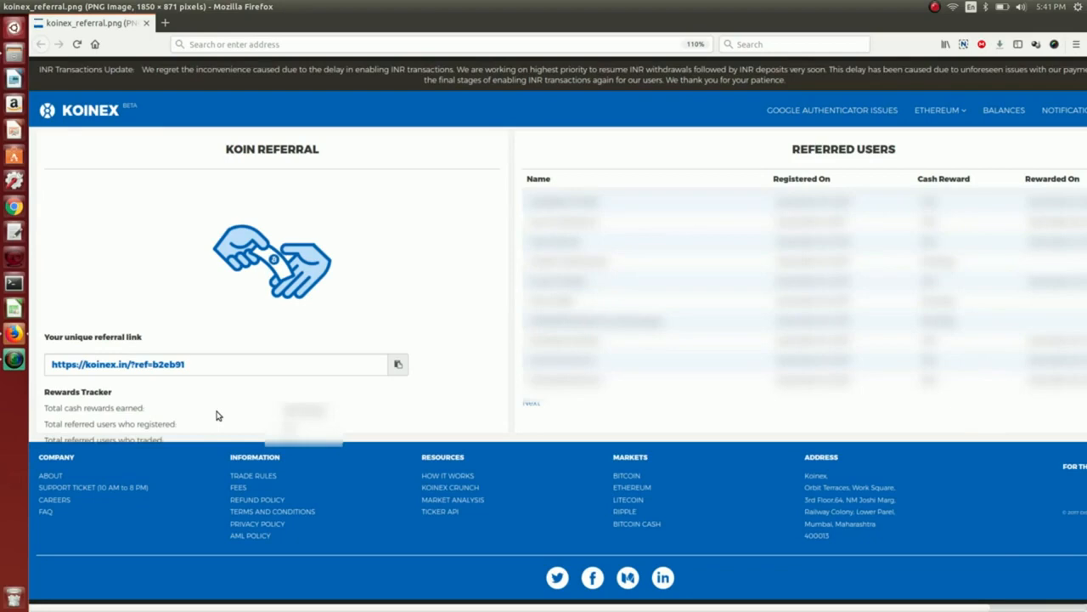
{"action": "mouse_move", "coordinate": [305, 428]}
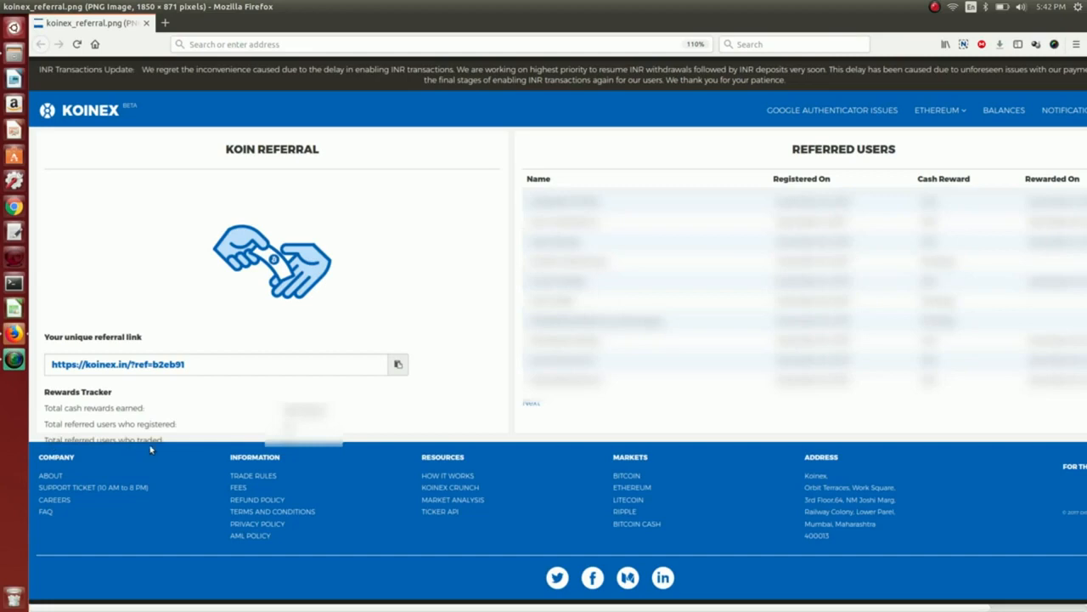
{"action": "mouse_move", "coordinate": [299, 416]}
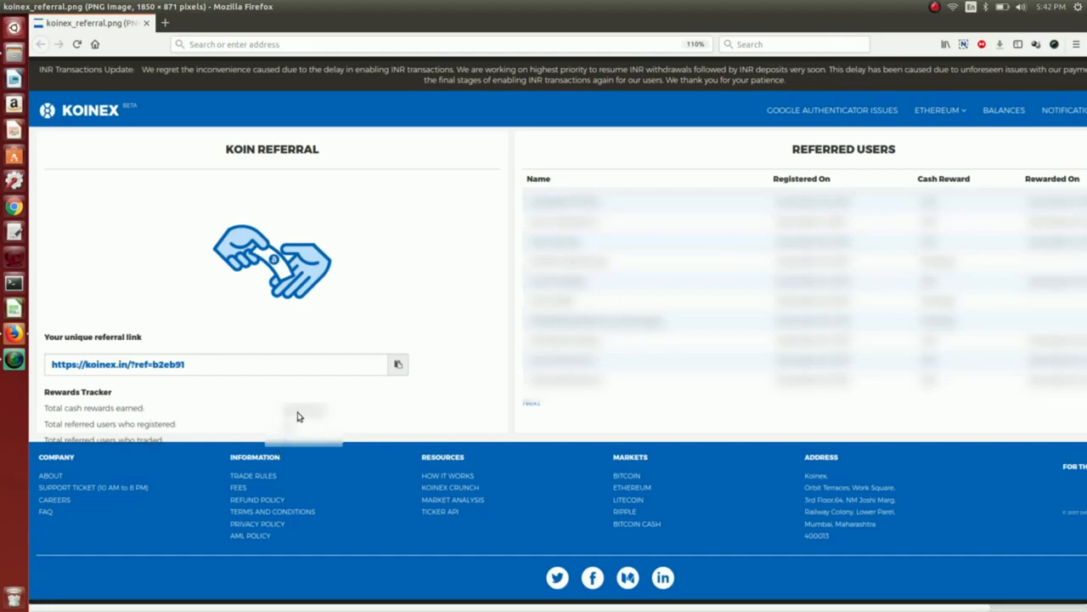
{"action": "mouse_move", "coordinate": [262, 417]}
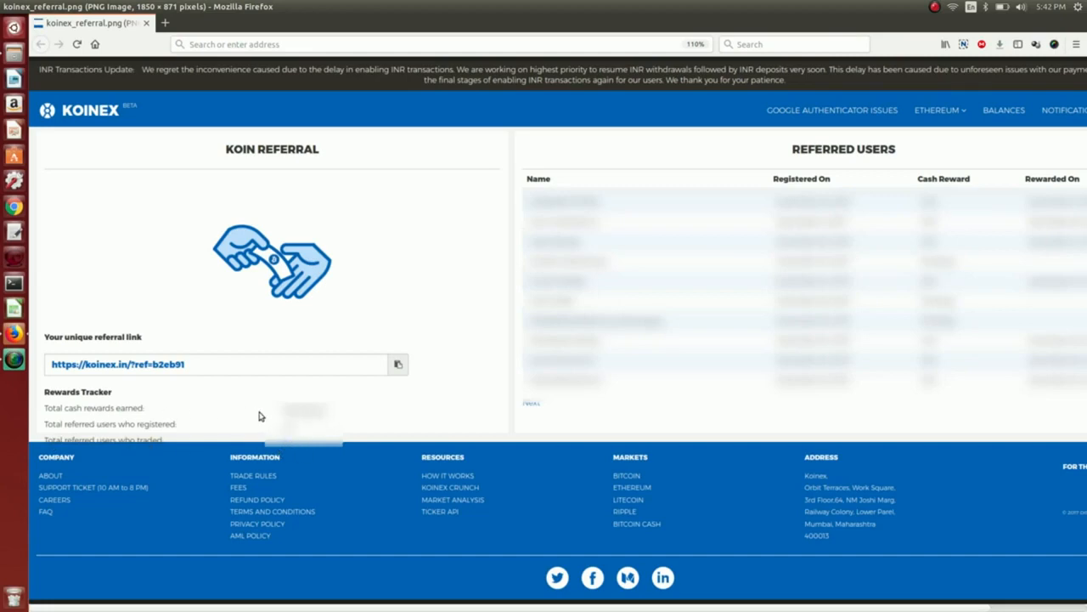
{"action": "mouse_move", "coordinate": [909, 167]}
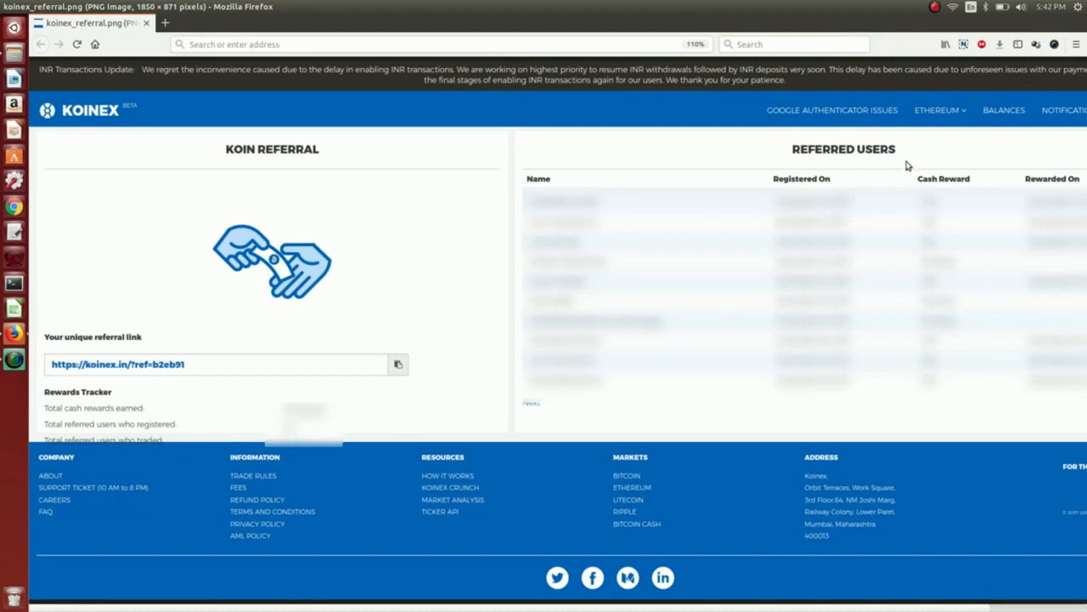
{"action": "mouse_move", "coordinate": [802, 216]}
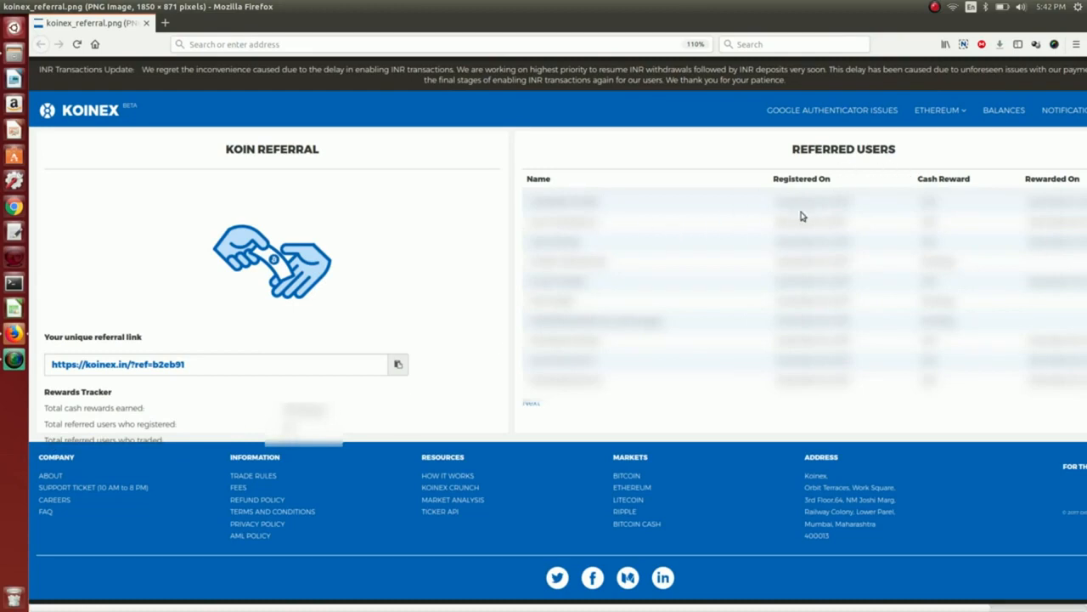
{"action": "mouse_move", "coordinate": [985, 241]}
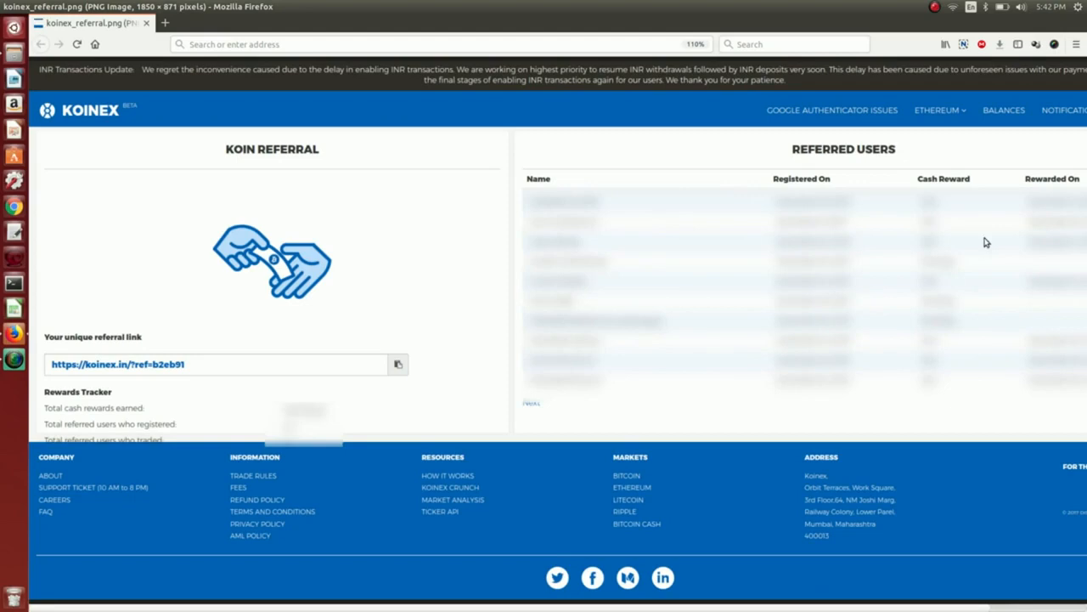
{"action": "mouse_move", "coordinate": [677, 225]}
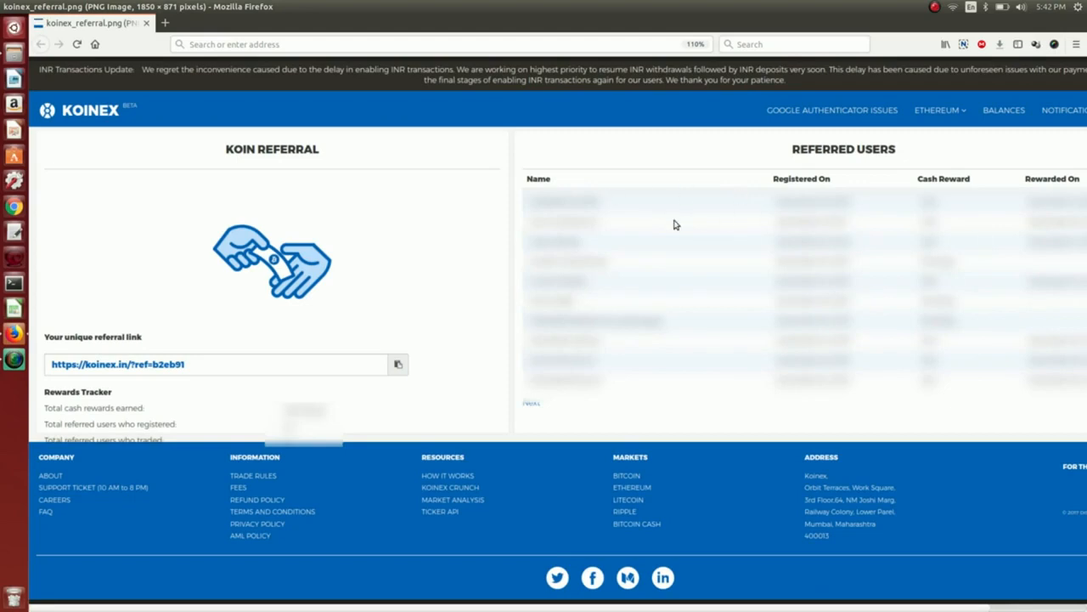
{"action": "mouse_move", "coordinate": [774, 295]}
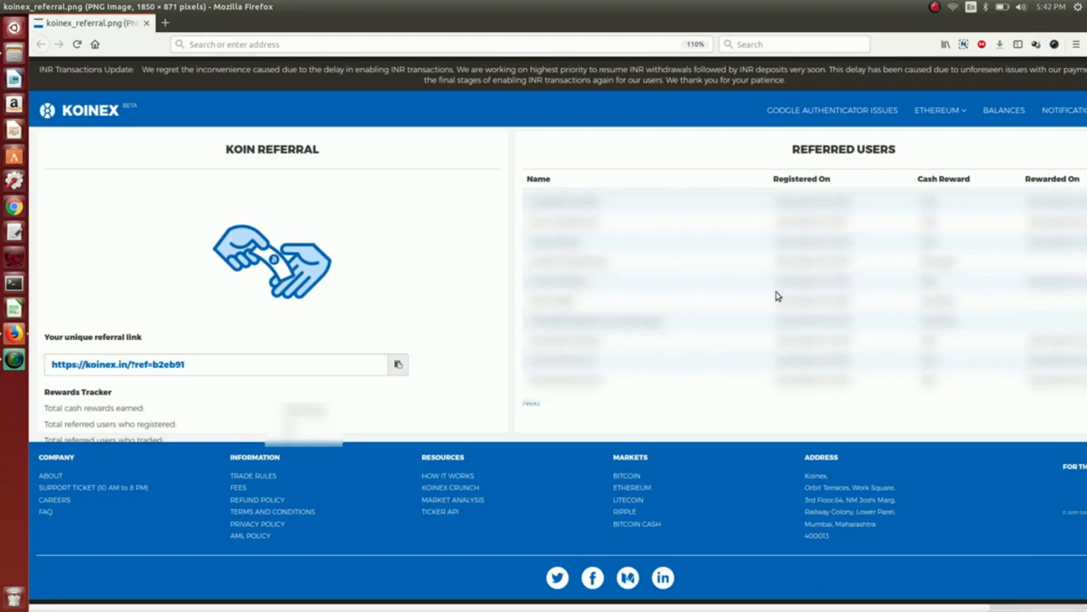
{"action": "mouse_move", "coordinate": [785, 274]}
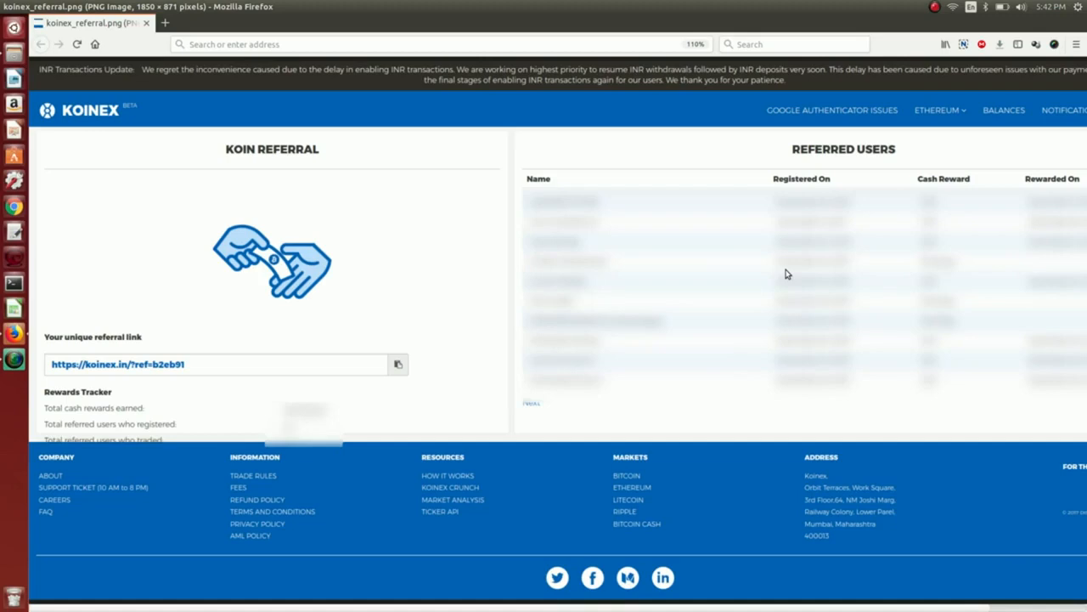
{"action": "mouse_move", "coordinate": [784, 276]}
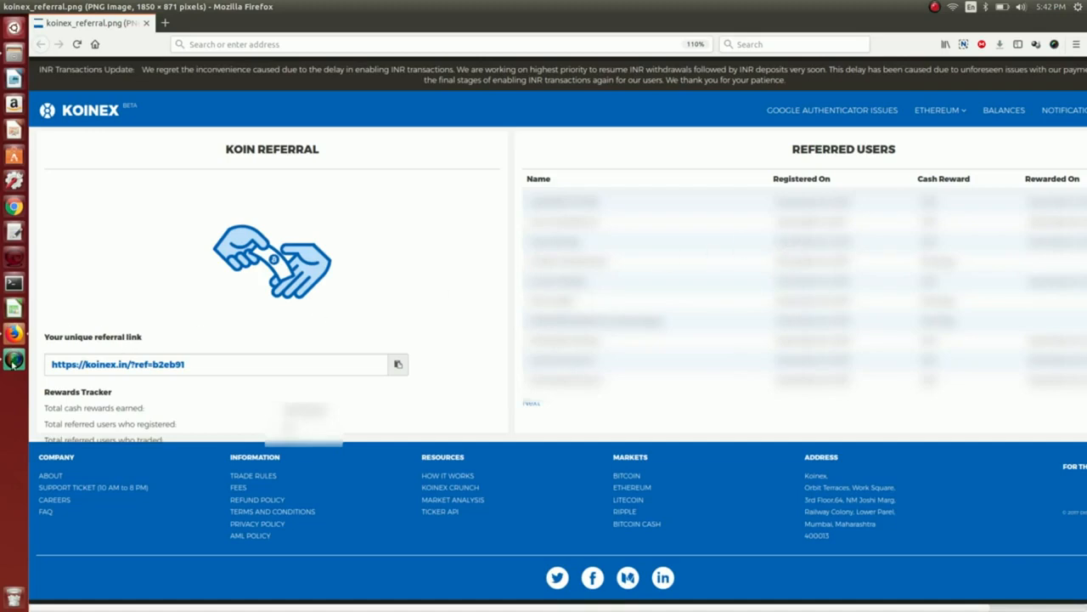